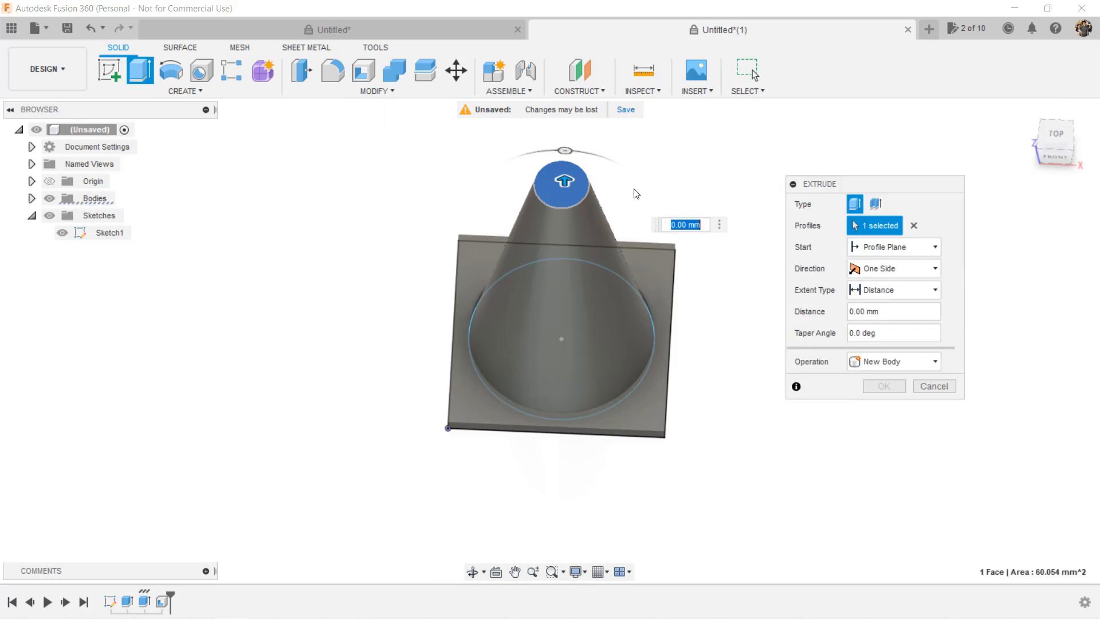
- Extrude the stacked cone section profiles into component bodies and export one as an STL mesh
left_click(884, 385)
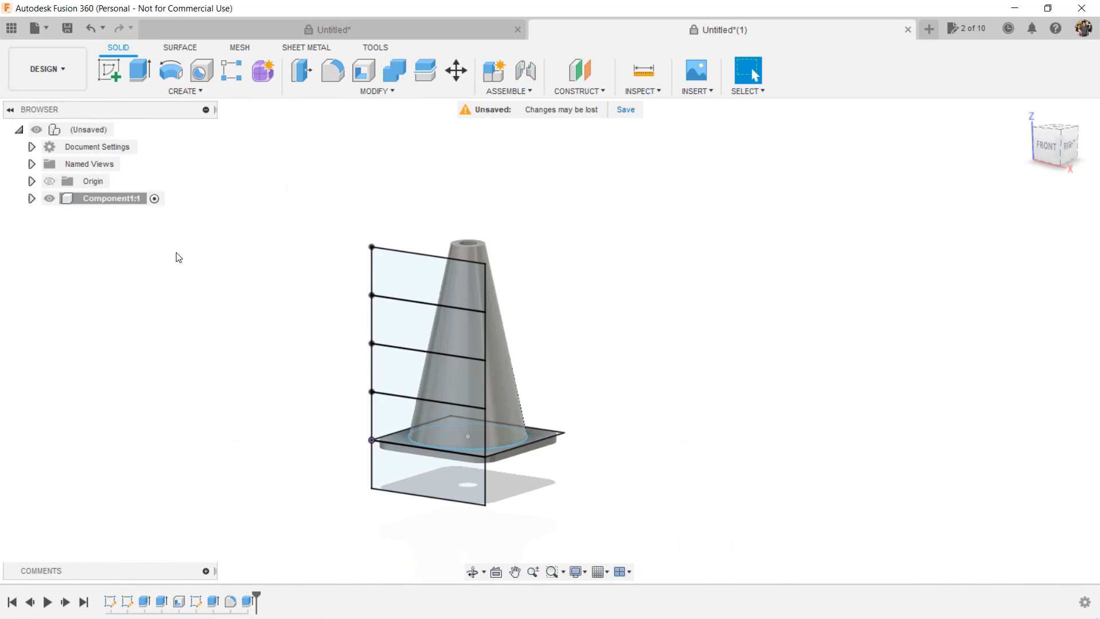
left_click(139, 69)
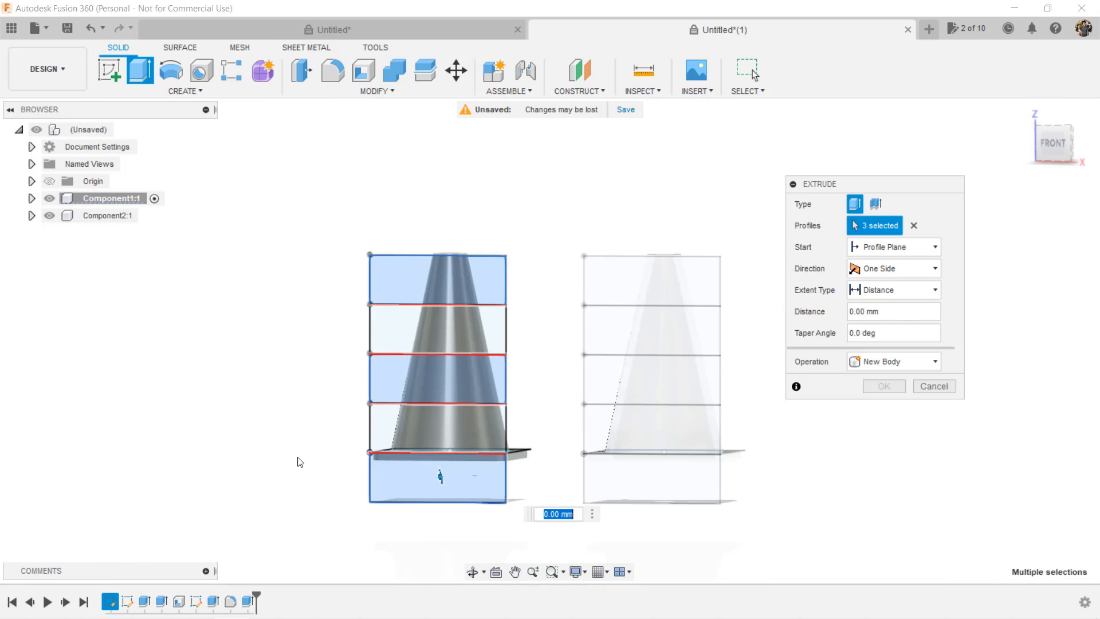
left_click(934, 386)
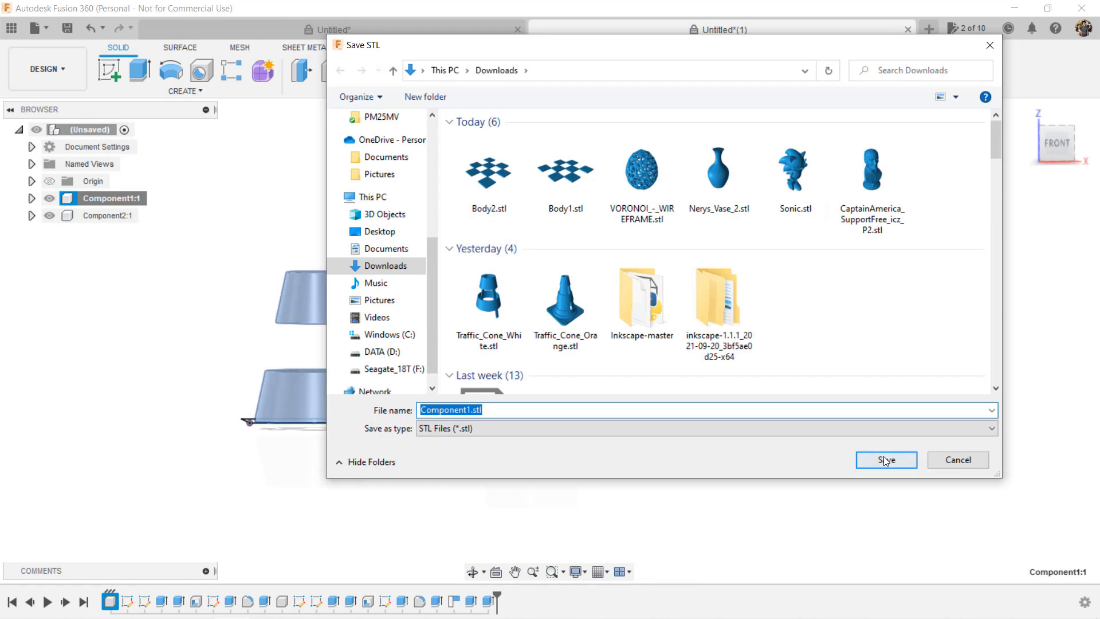
left_click(885, 459)
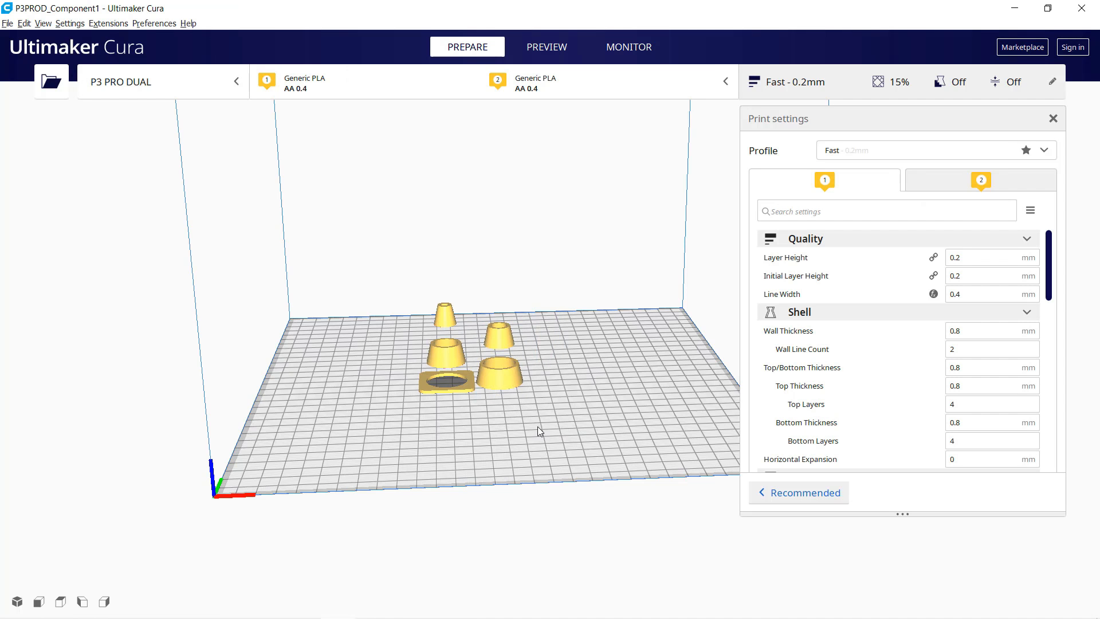
- Merge the two cone section models into one two-colour striped cone on the build plate
left_click(447, 379)
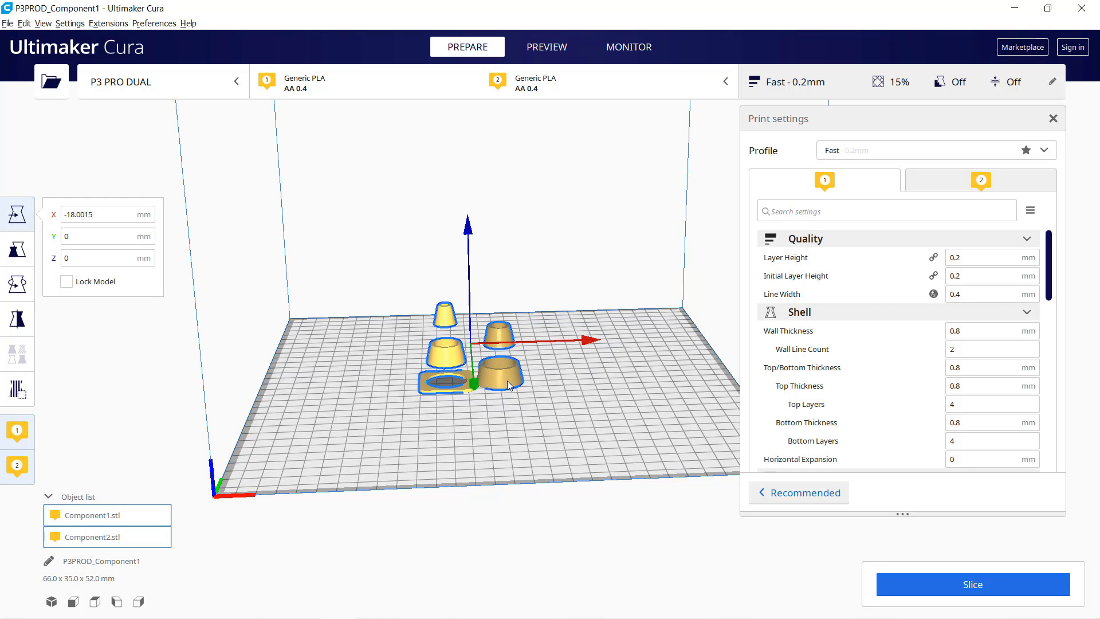
right_click(508, 384)
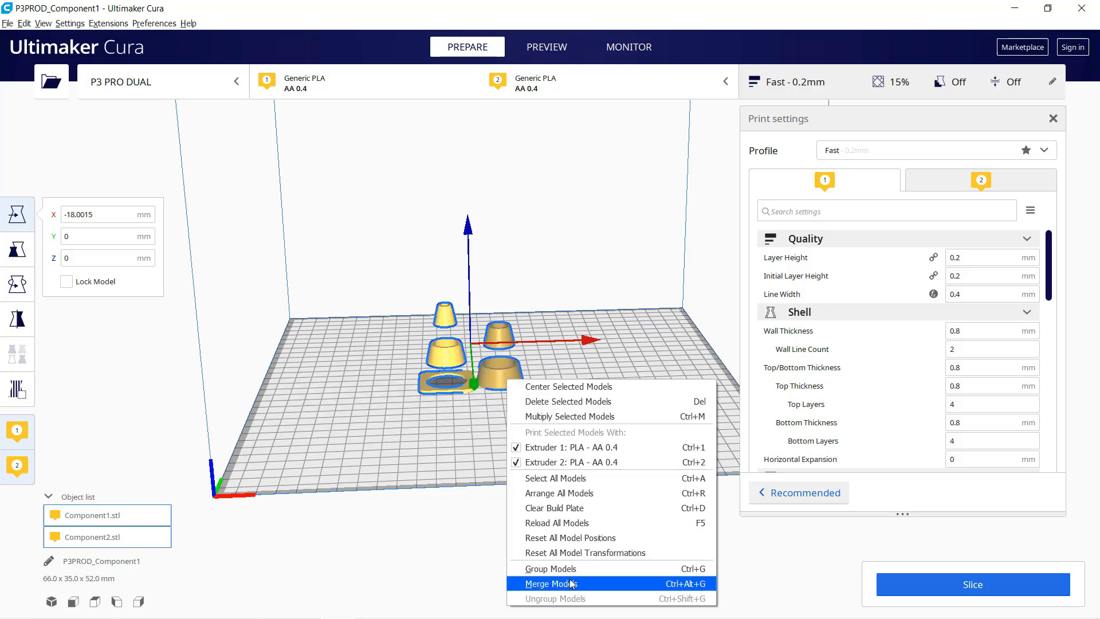
left_click(553, 584)
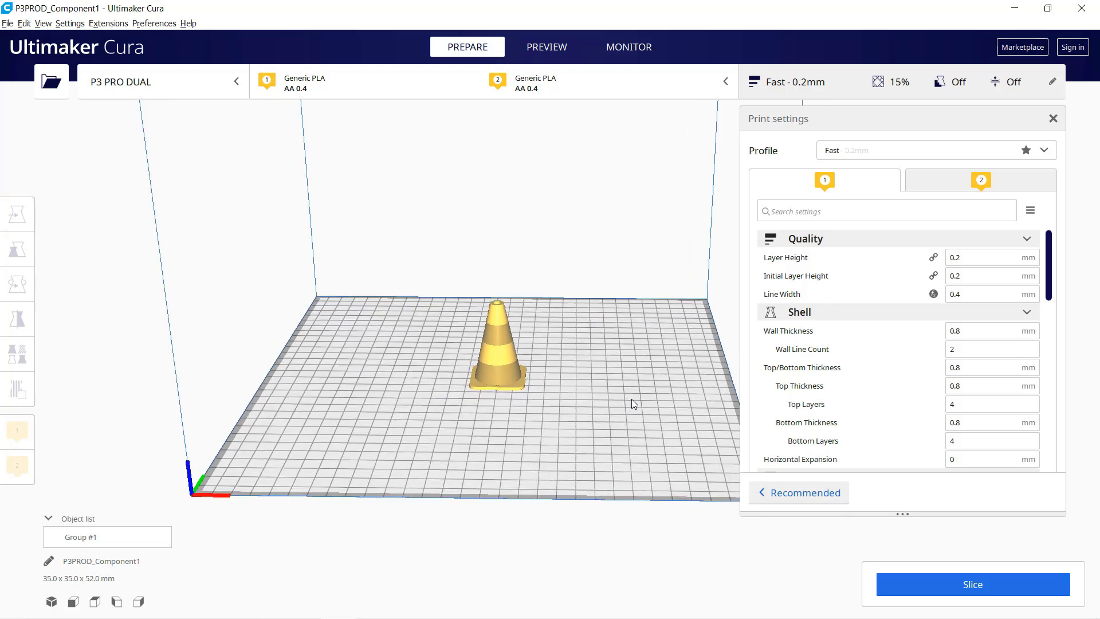
left_click(1041, 149)
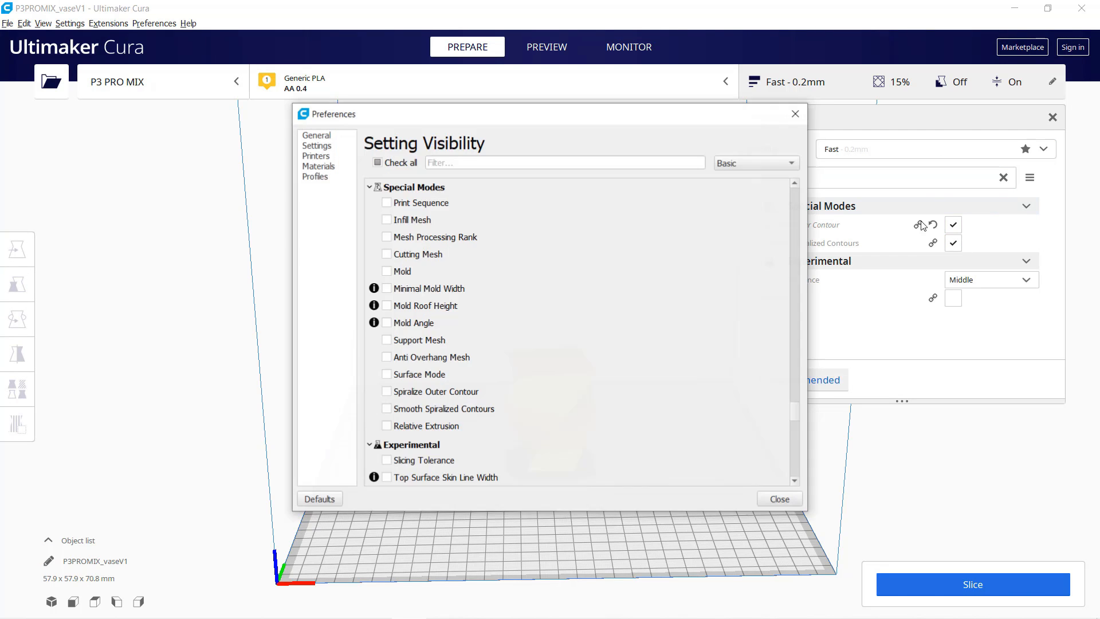
- Slice the spiralized vase (44 min, 8 g estimate) and show its layer preview
left_click(779, 499)
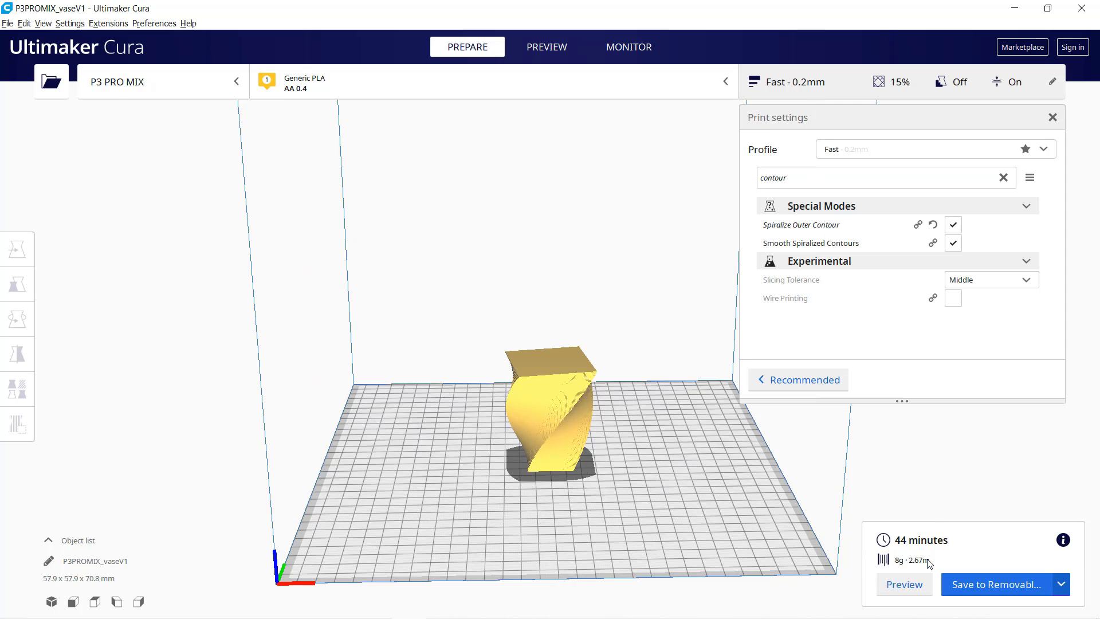
left_click(547, 47)
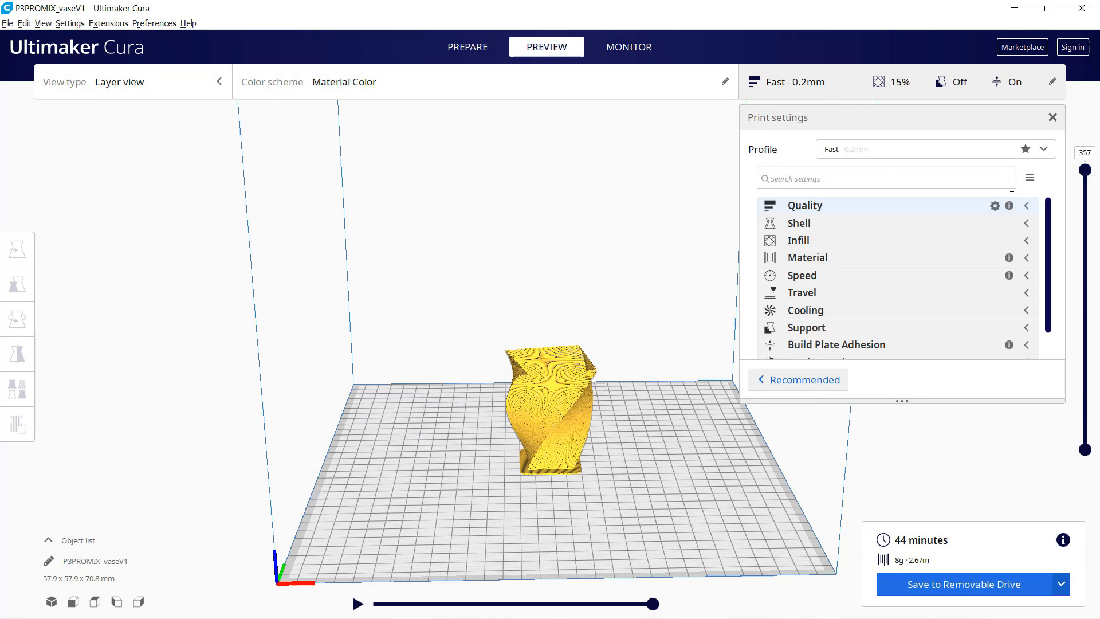